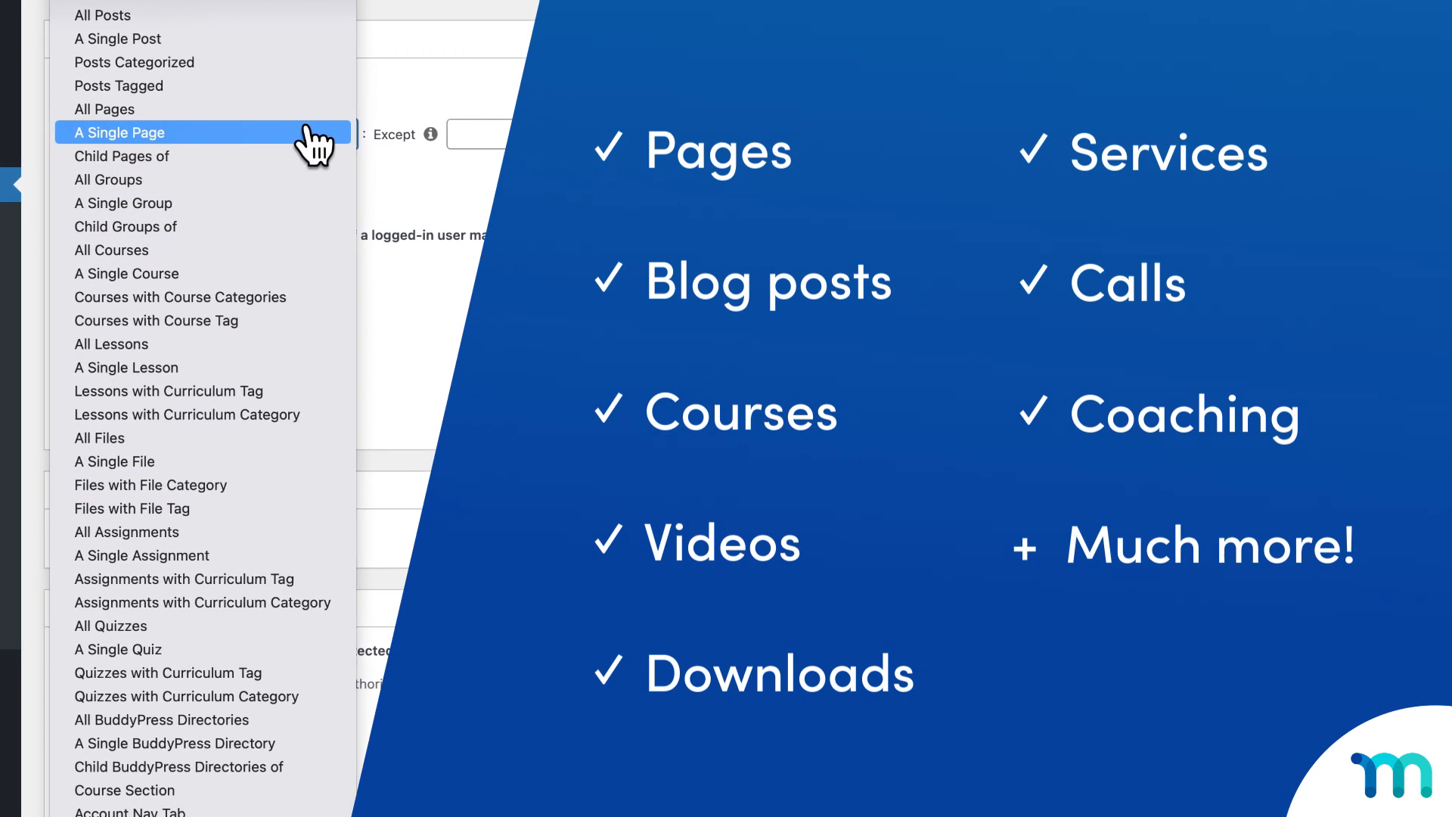
mouse_move(104, 109)
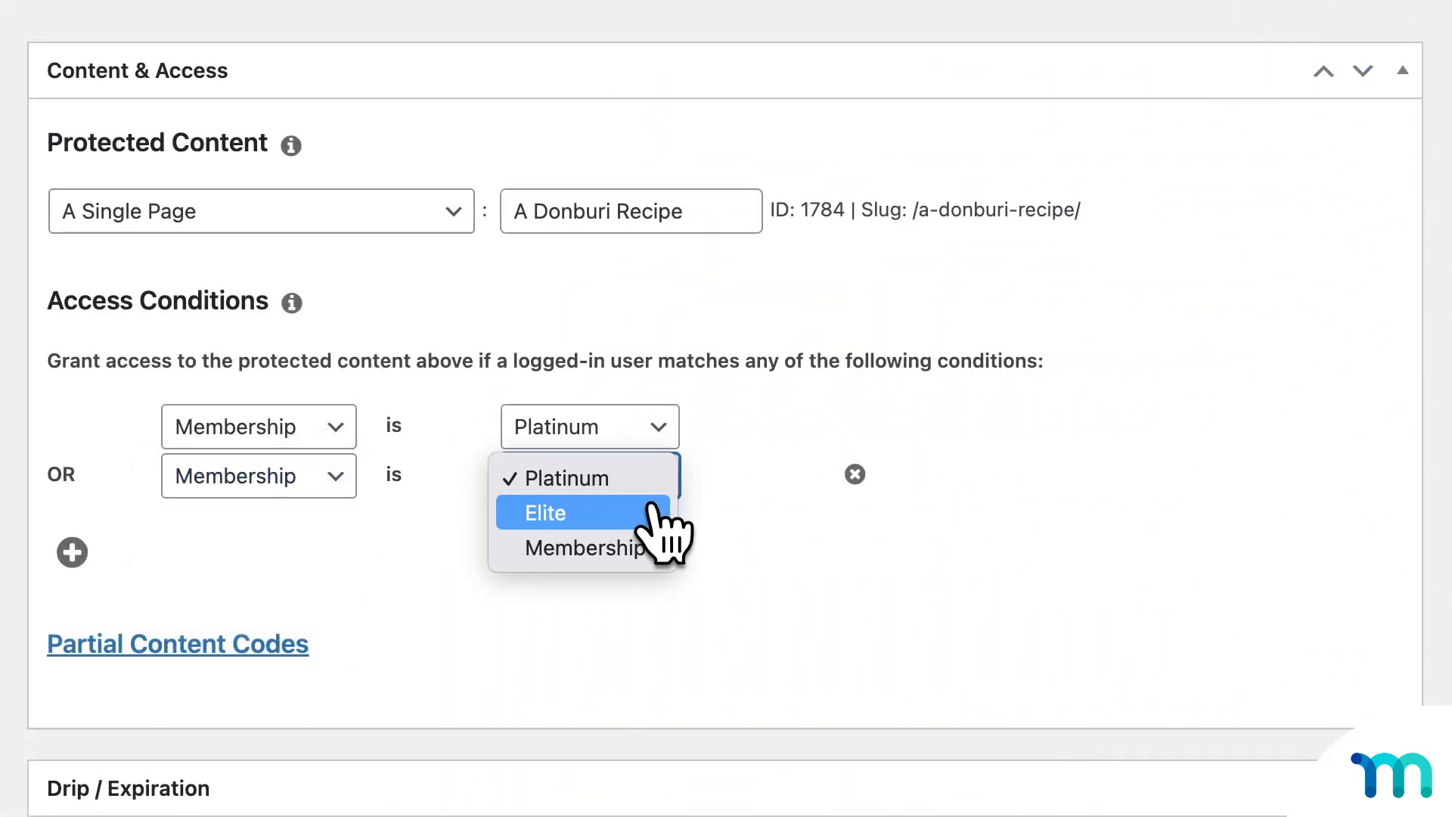
Add an OR condition so Elite members also get the A Donburi Recipe page, and select the flash cards file
left_click(545, 513)
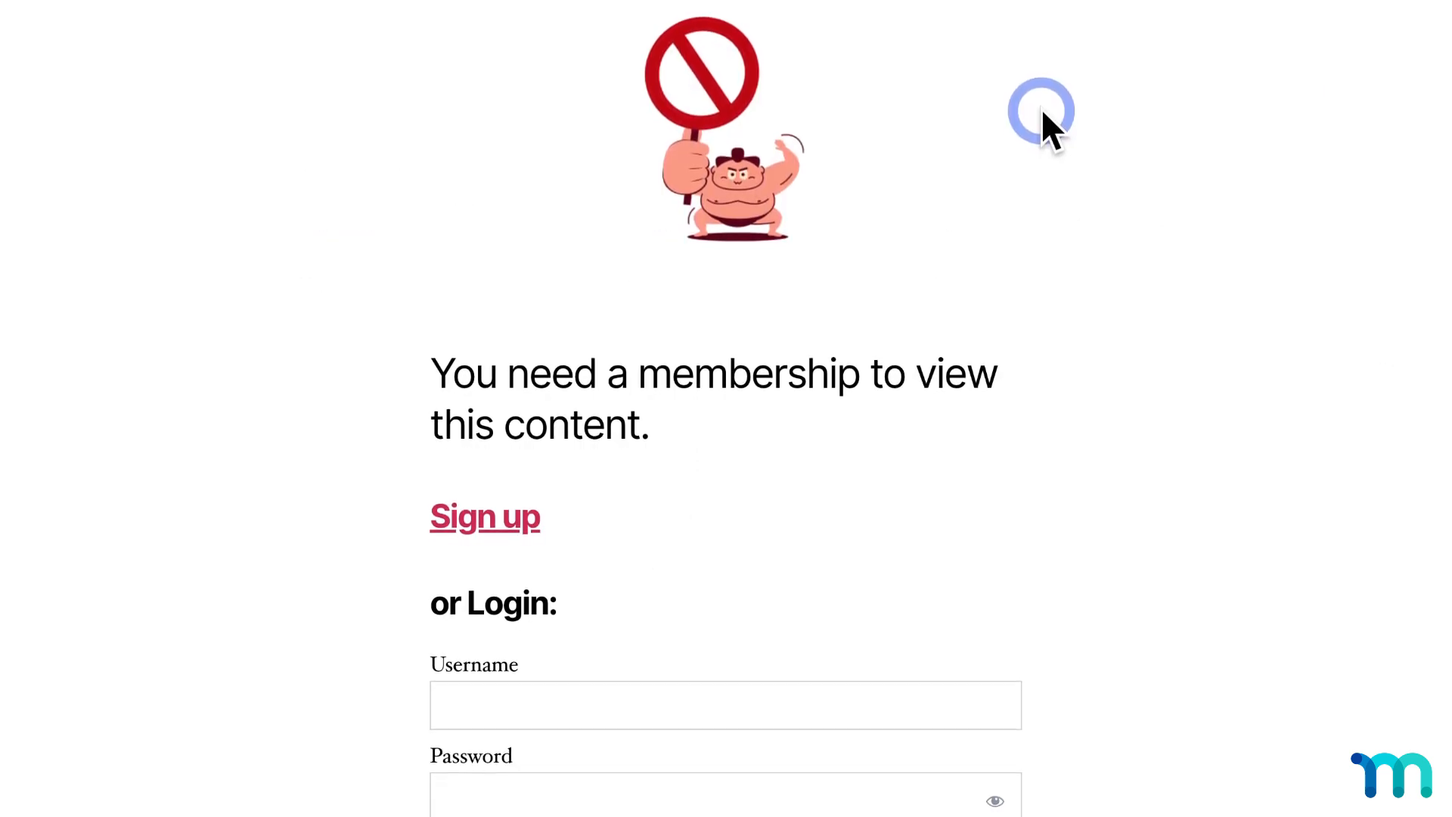
scroll("down", 3)
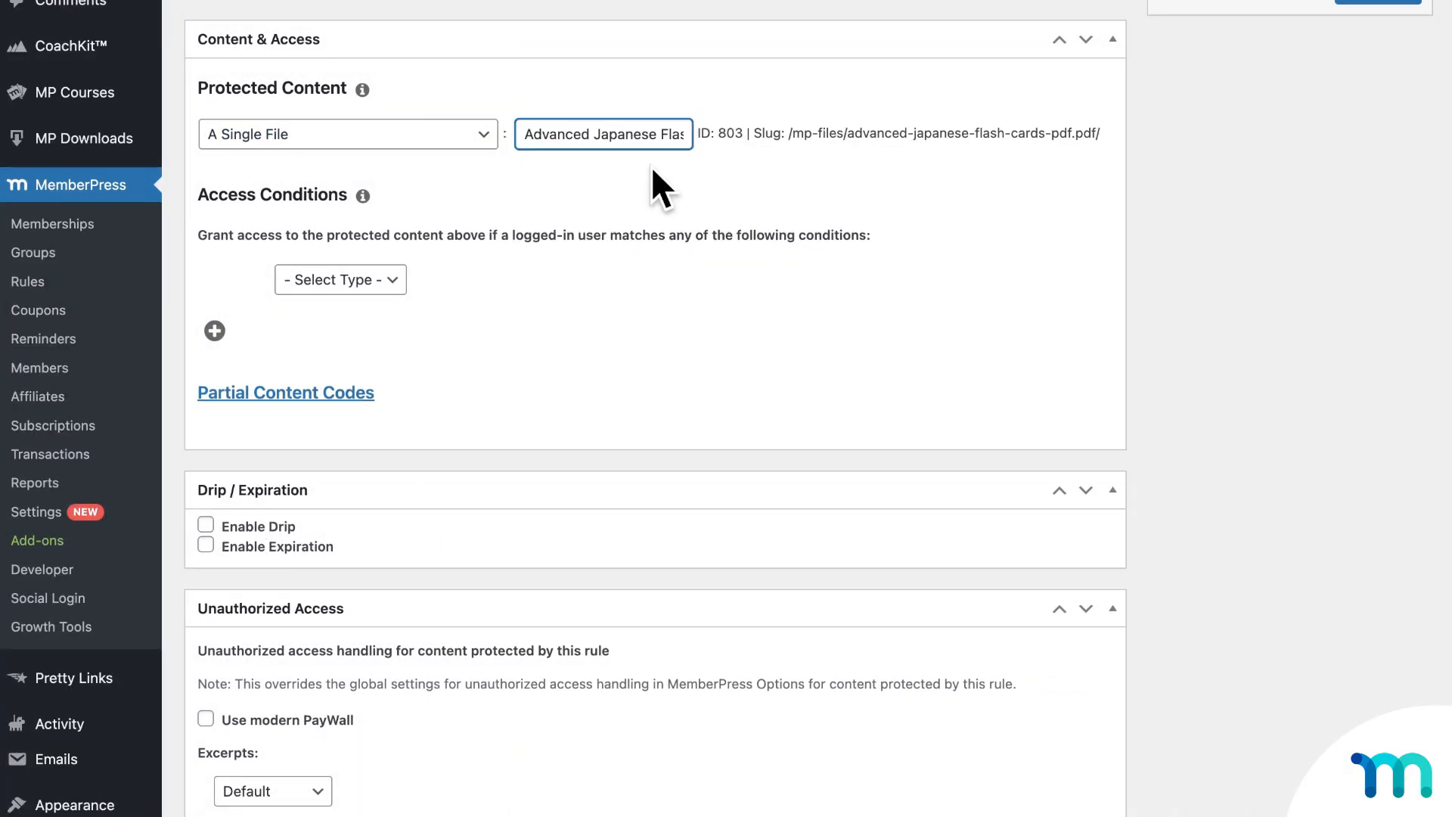
left_click(340, 279)
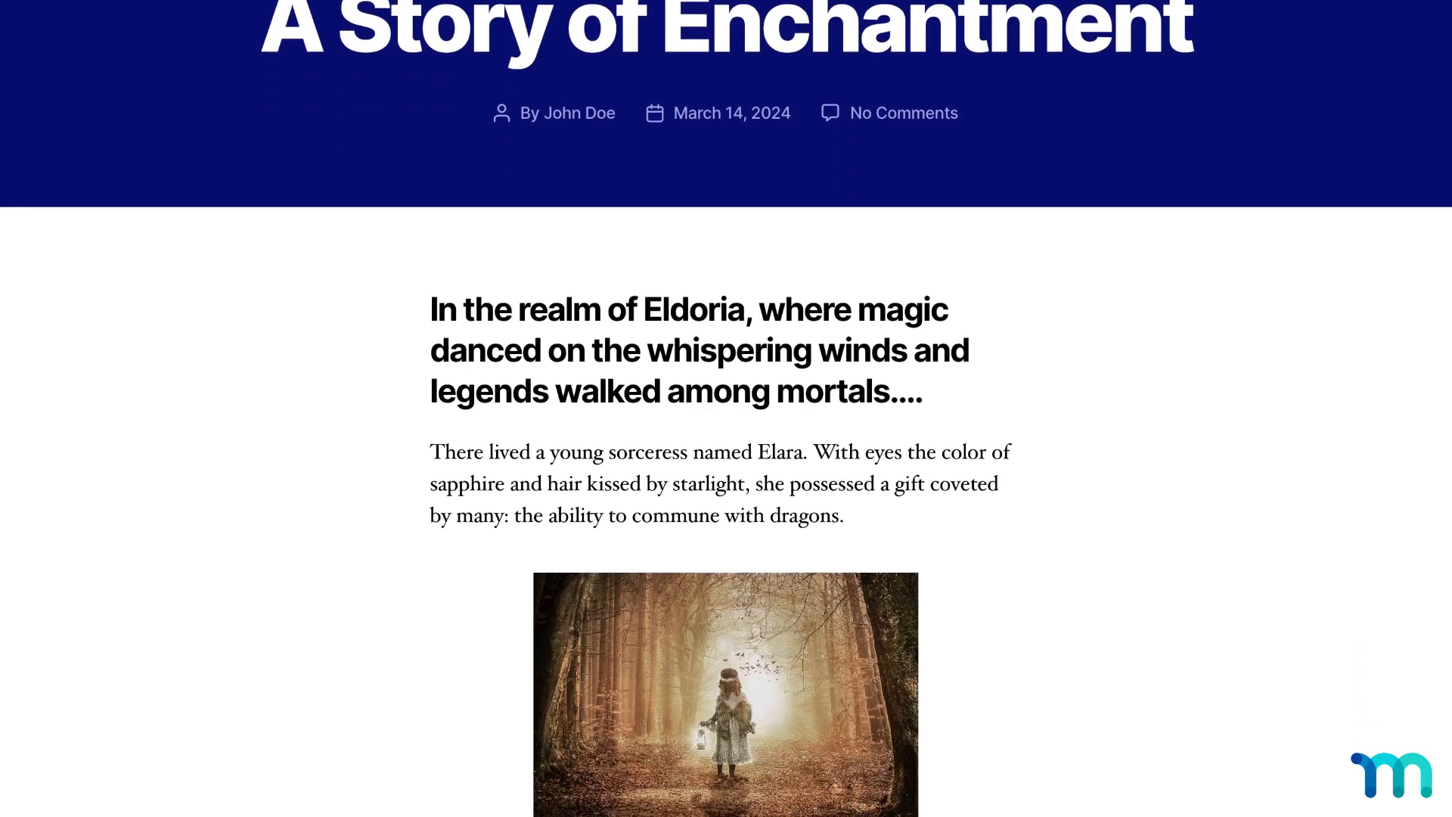
Tag the Japan Travel course with the 'Japanese Course' category under Course Categories
scroll("down", 3)
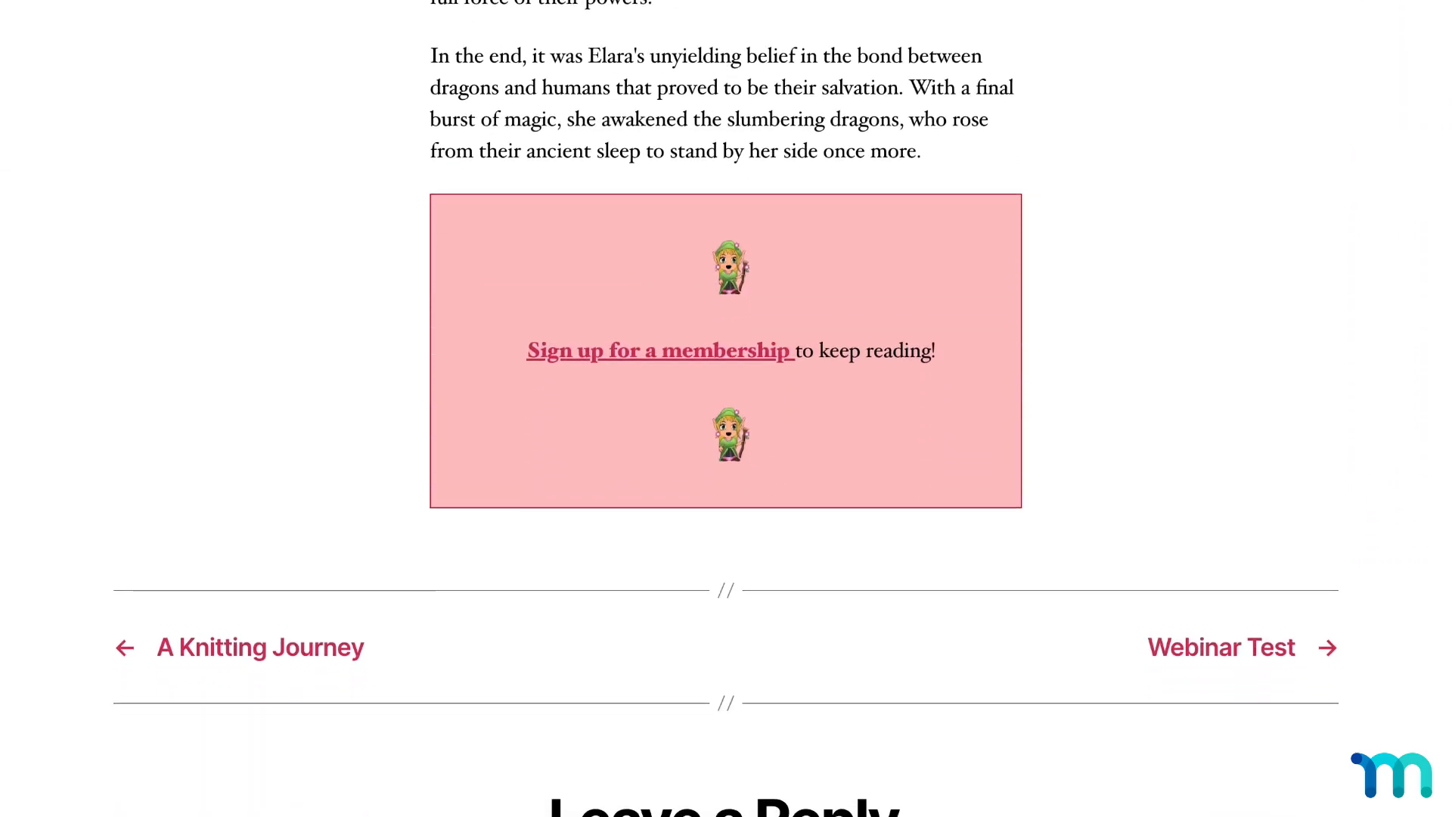
scroll("down", 3)
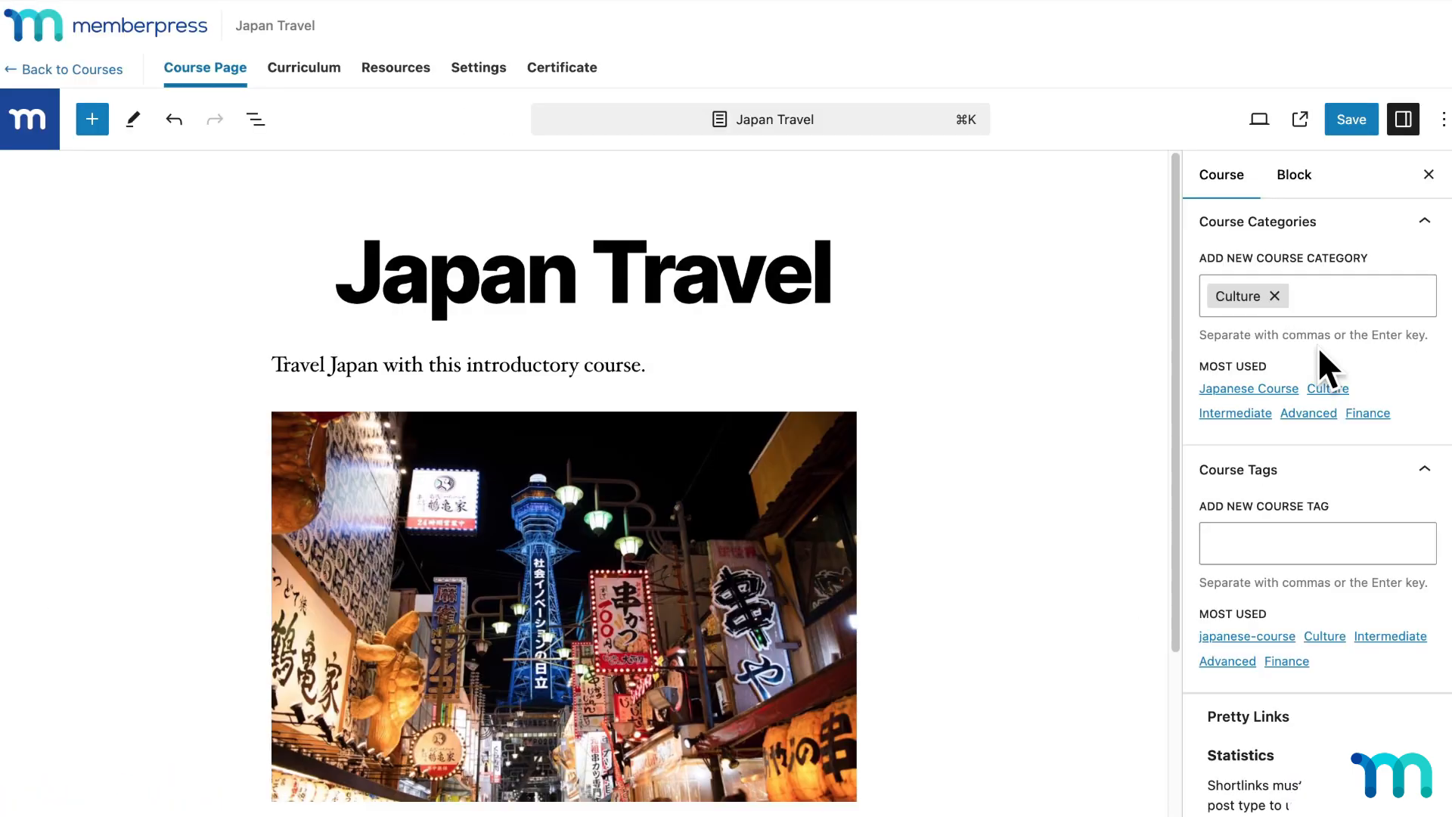
left_click(1248, 389)
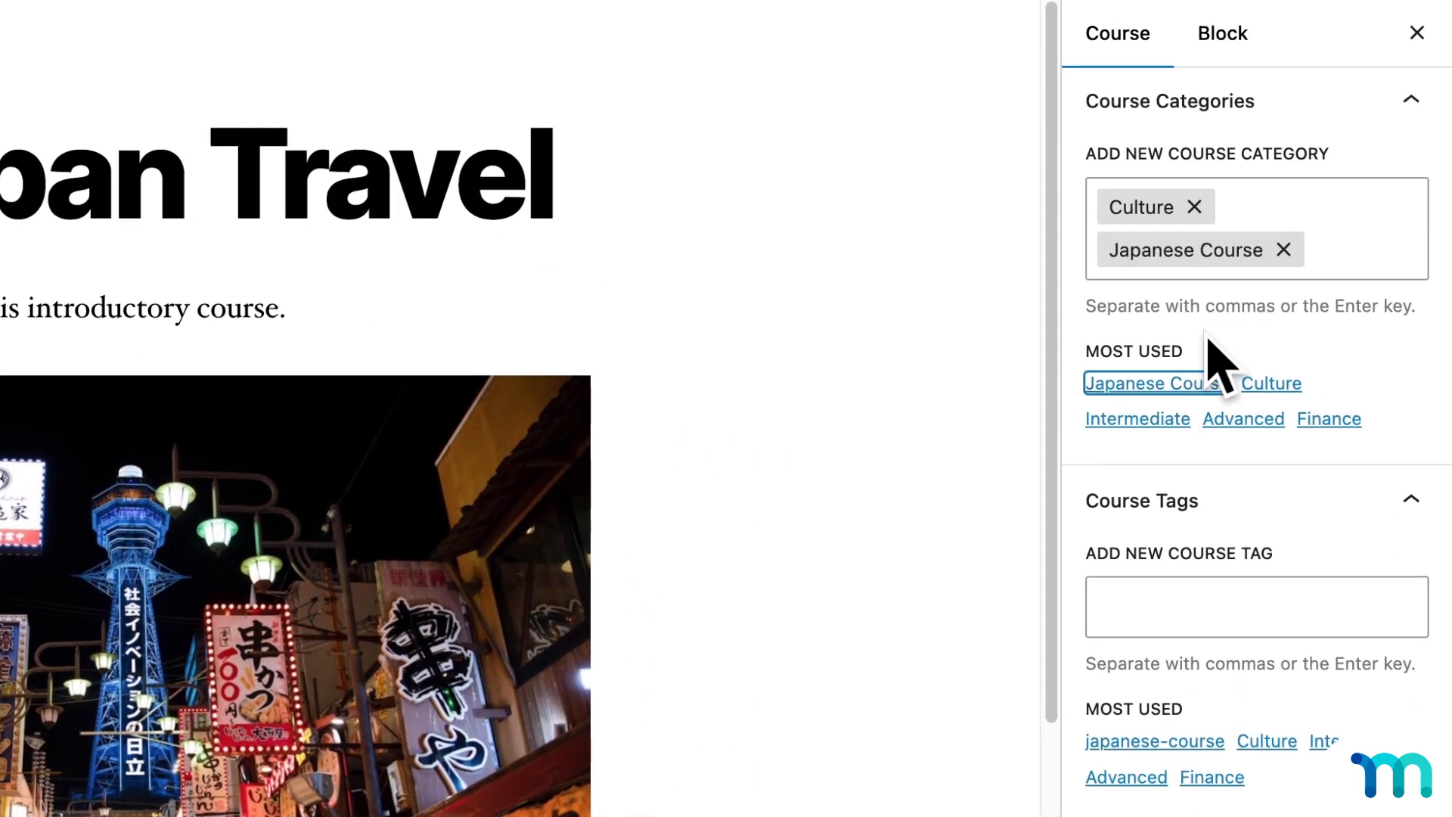
left_click(1154, 741)
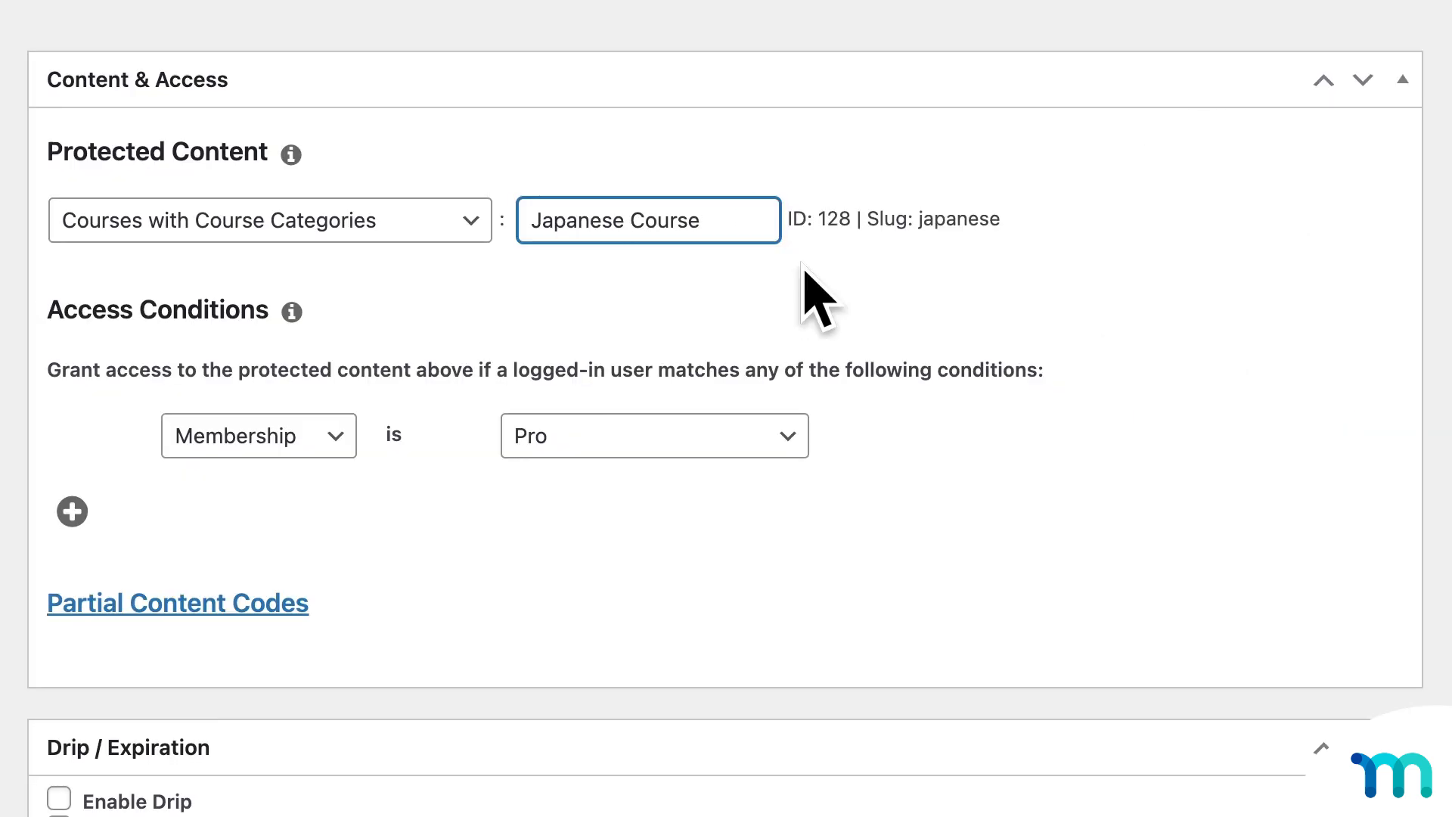
Enable Drip at 5 days after registration for the Japanese Course category rule
scroll("down", 3)
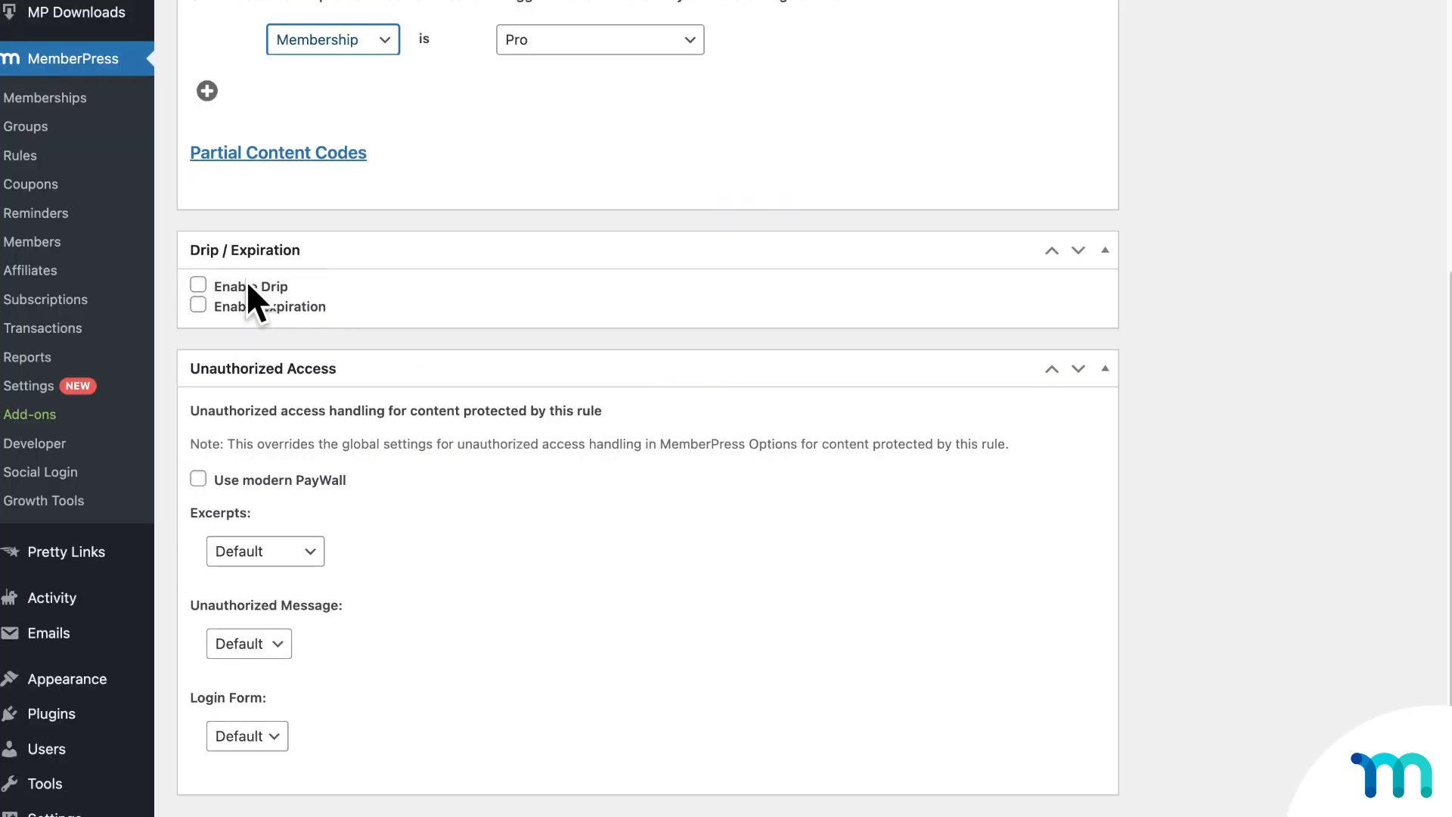
left_click(199, 284)
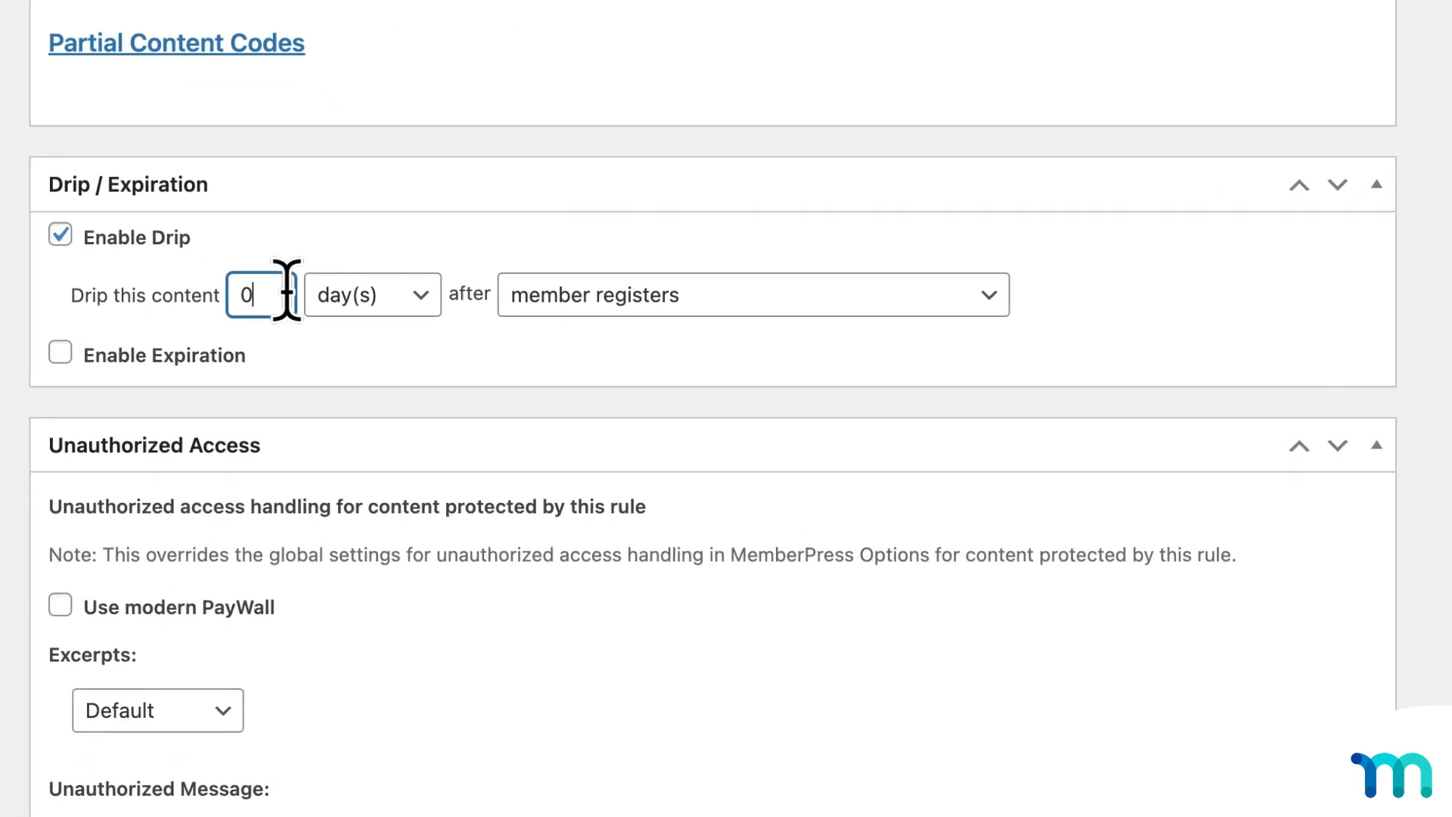
left_click(752, 295)
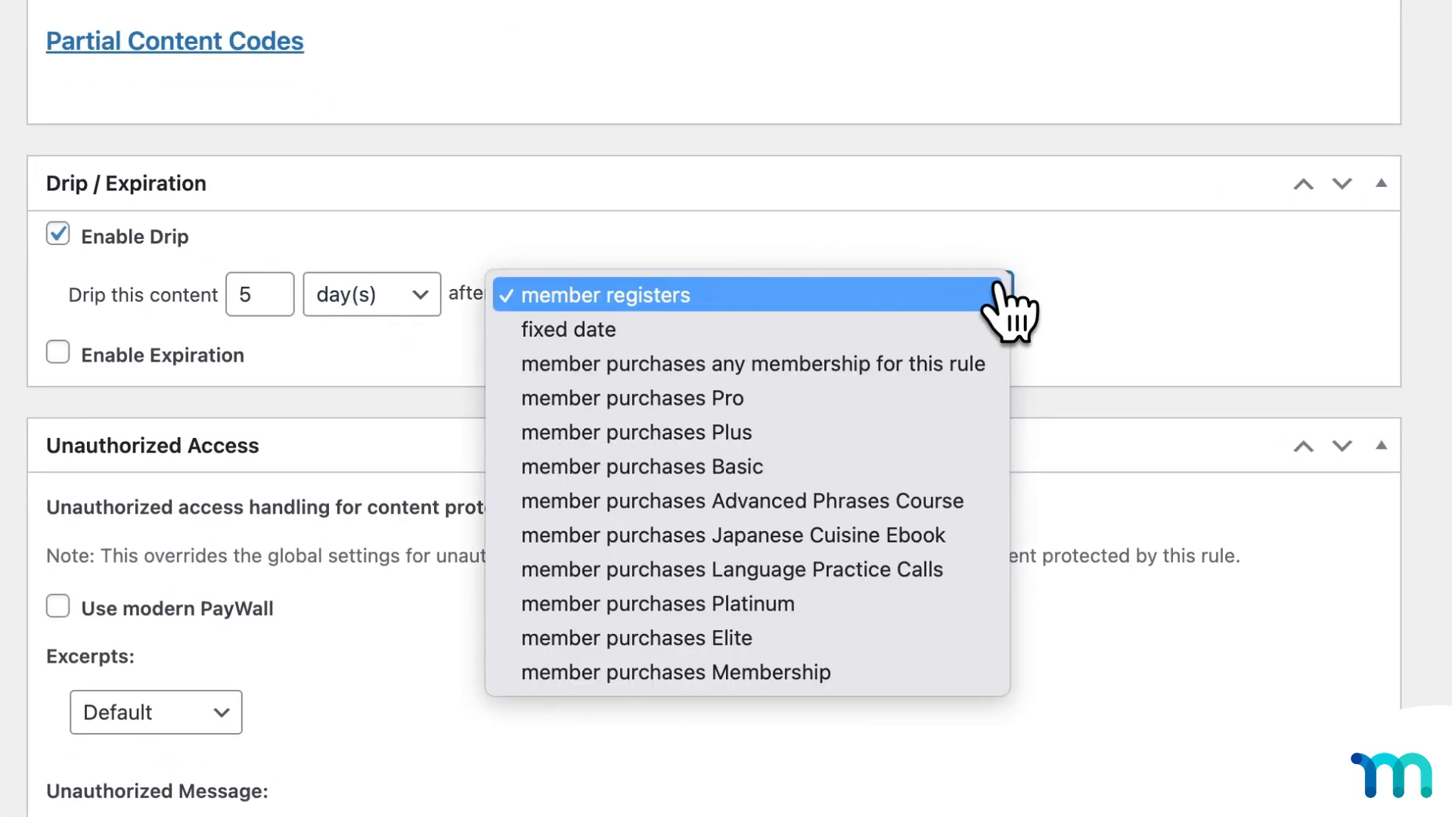
left_click(632, 398)
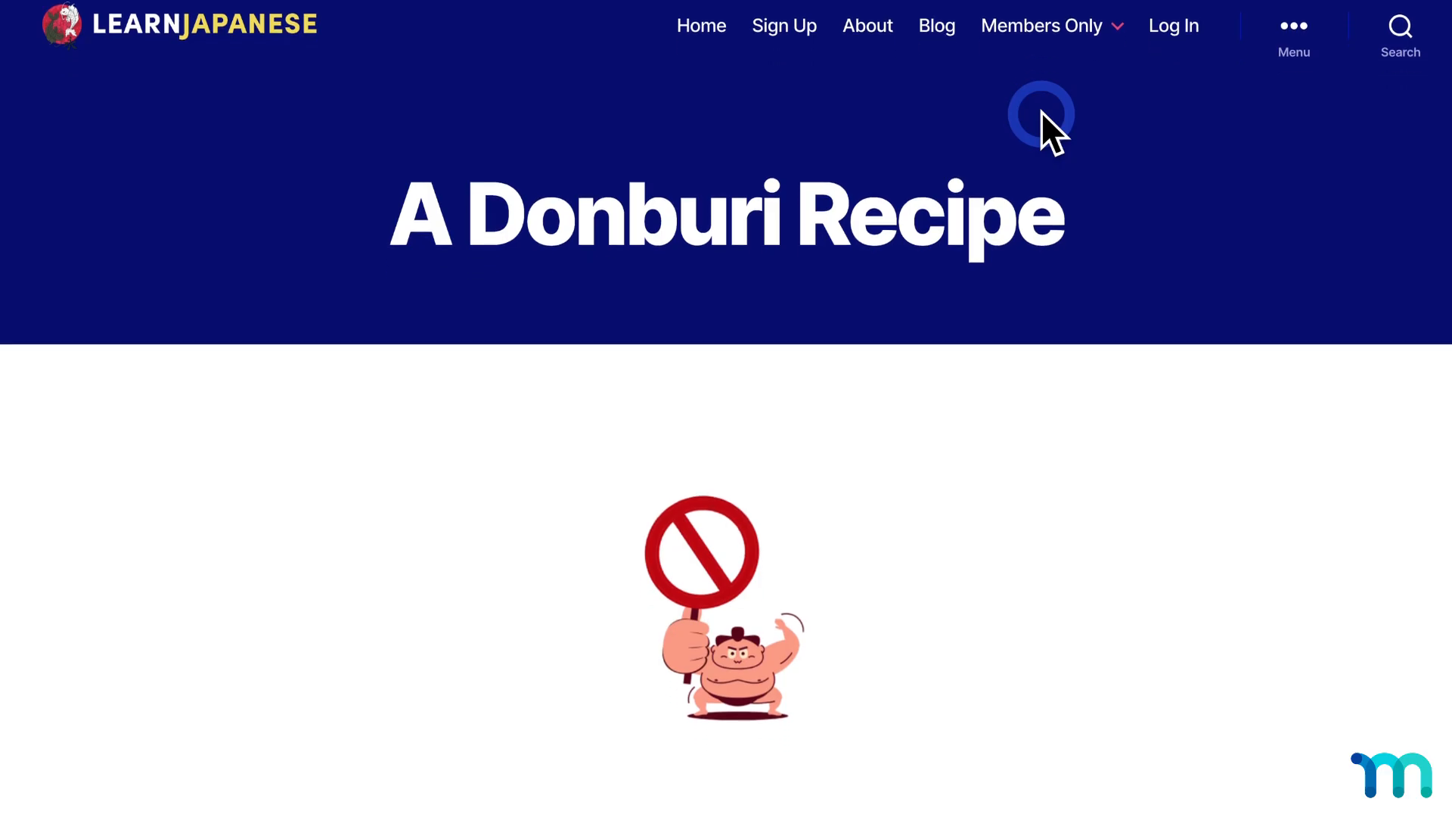
View the A Donburi Recipe page's 'You need a membership' message with sign-up link and login form
scroll("down", 3)
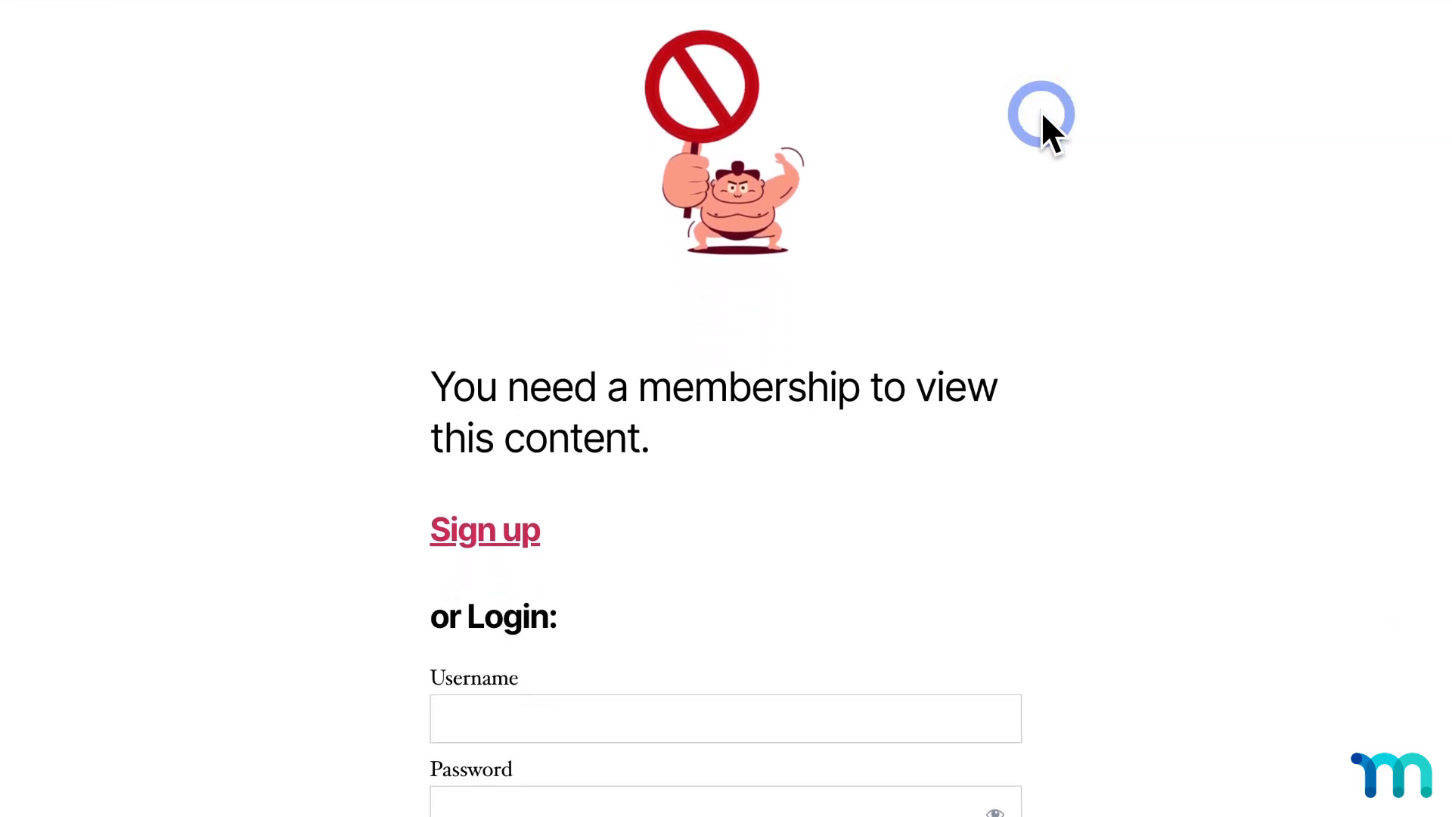